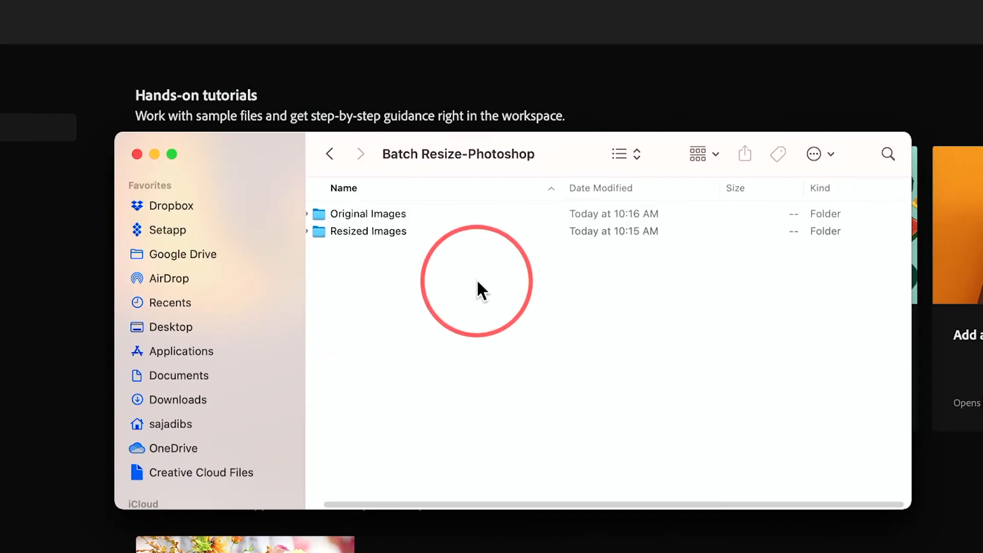
mouse_move(364, 228)
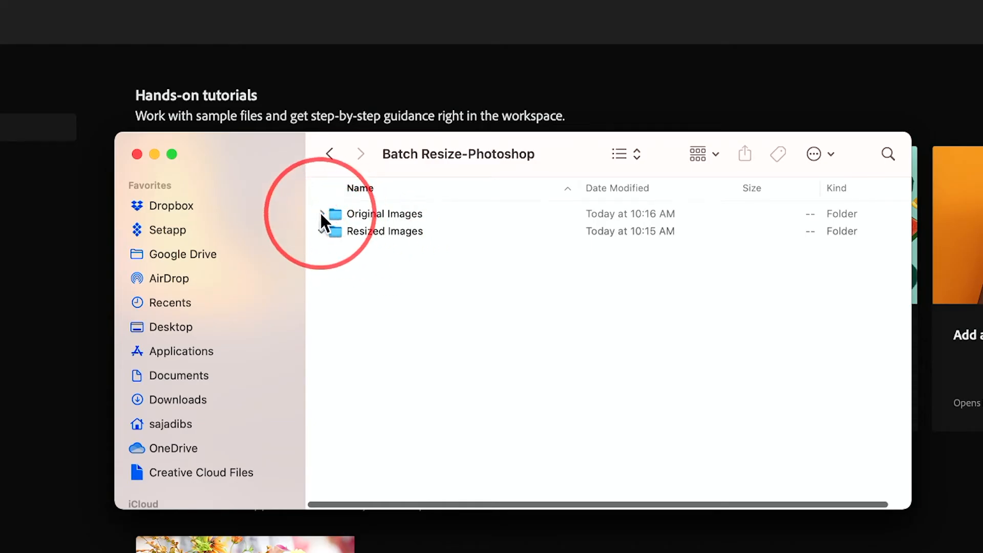
Expand the Original Images folder in Finder and select the first JPEG for Open With
left_click(325, 213)
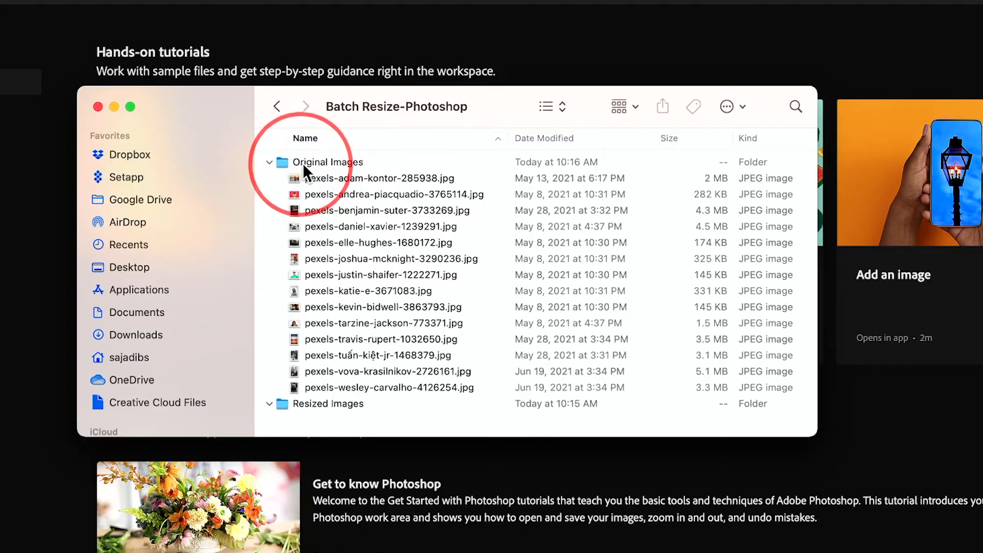
left_click(372, 178)
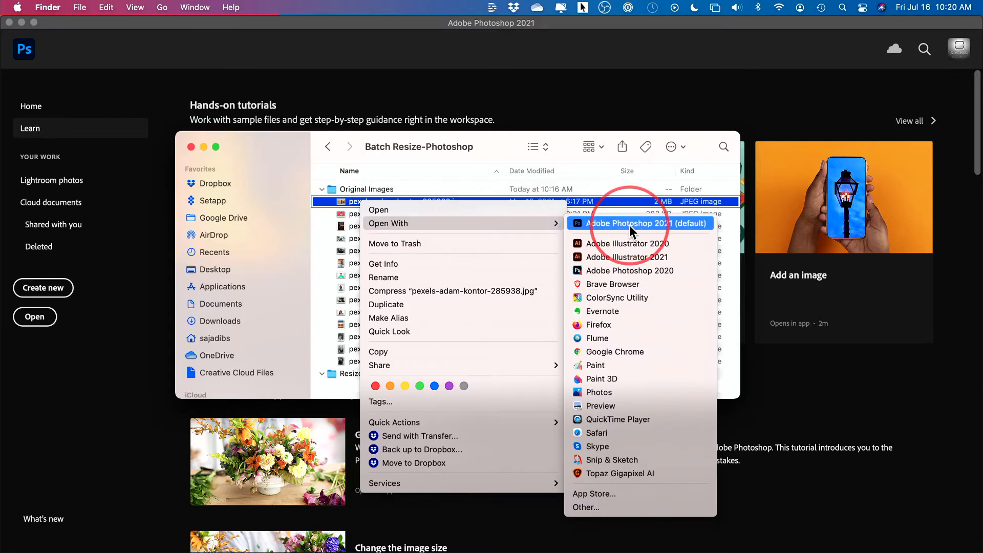
Open the first photo in Photoshop and show the Actions panel via Window > Actions
left_click(638, 223)
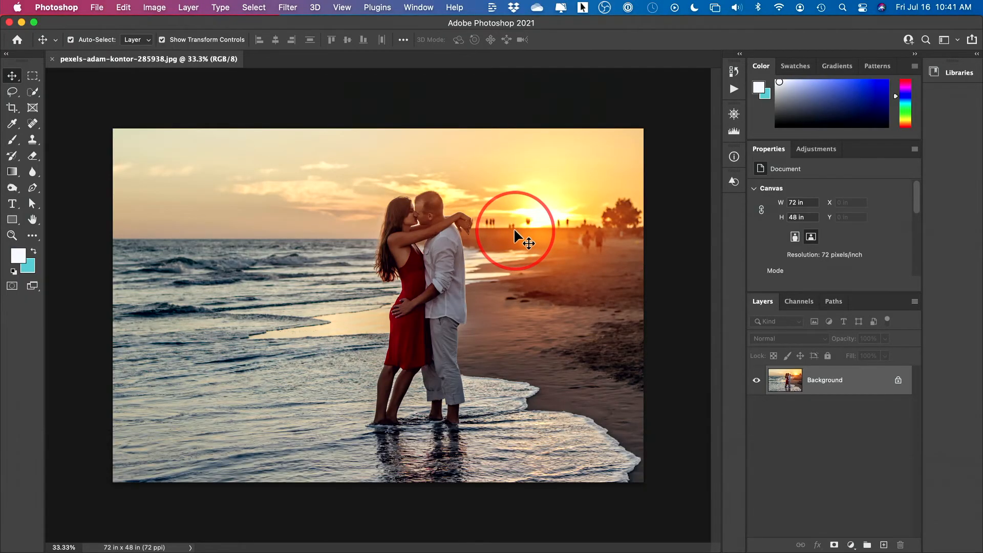
left_click(417, 7)
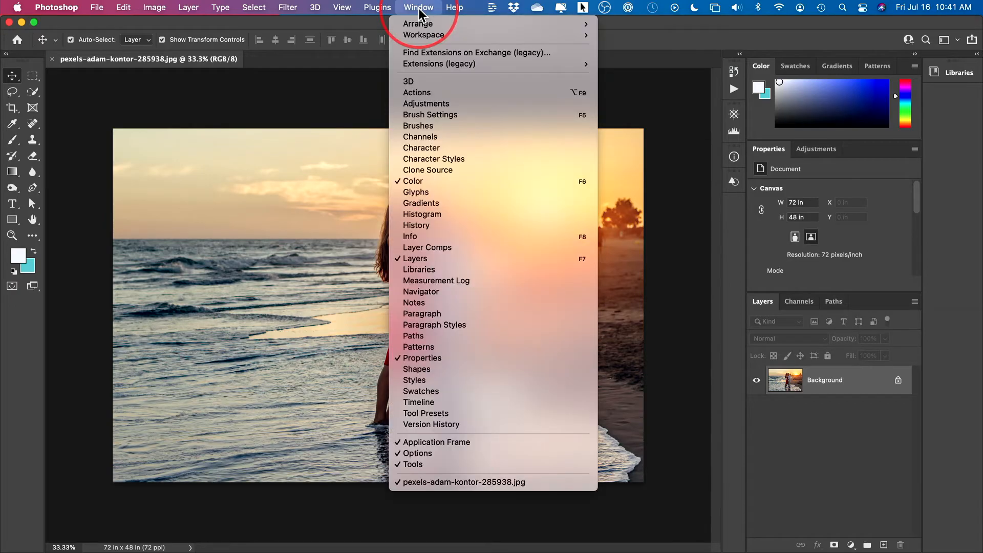
mouse_move(437, 92)
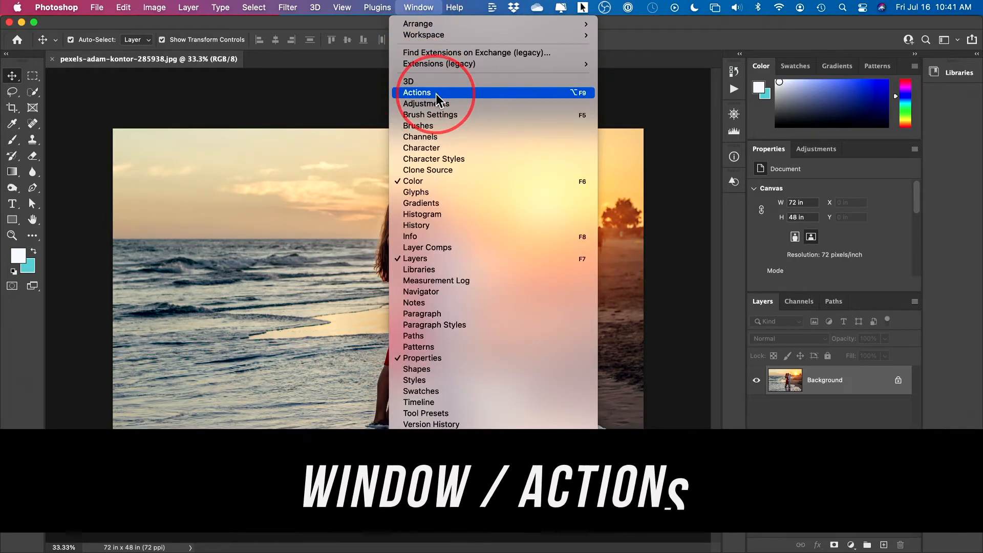
left_click(416, 92)
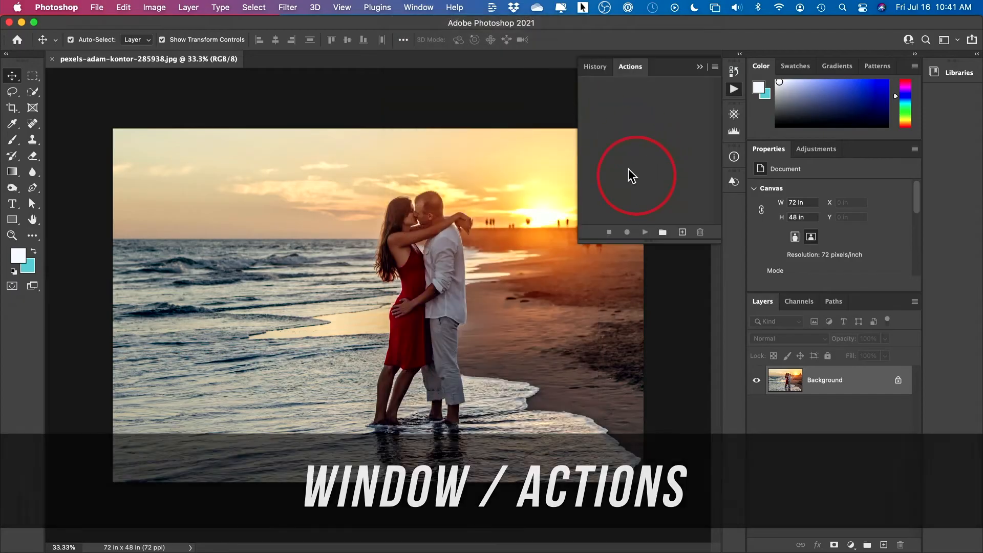
mouse_move(643, 153)
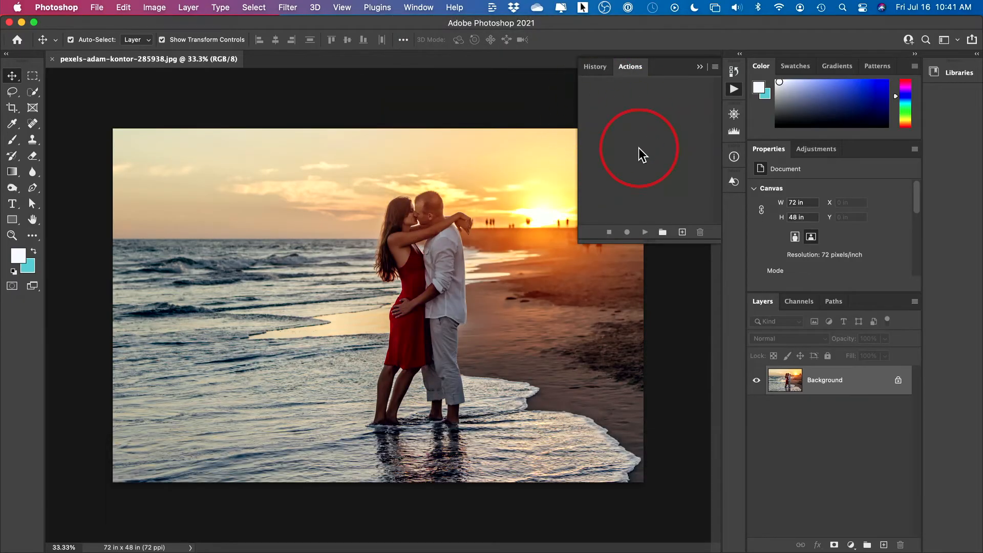
mouse_move(631, 133)
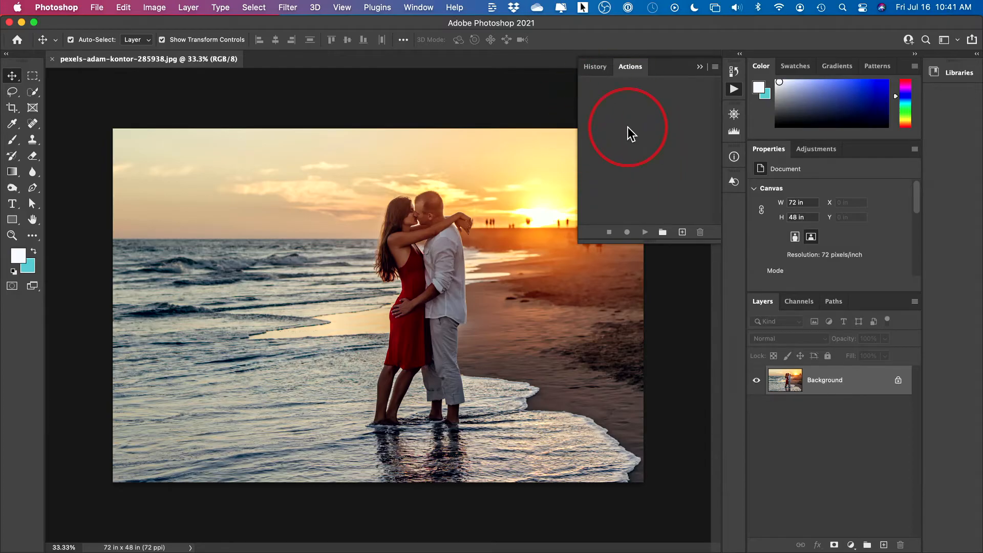
Create a new action set named Resizing
left_click(662, 233)
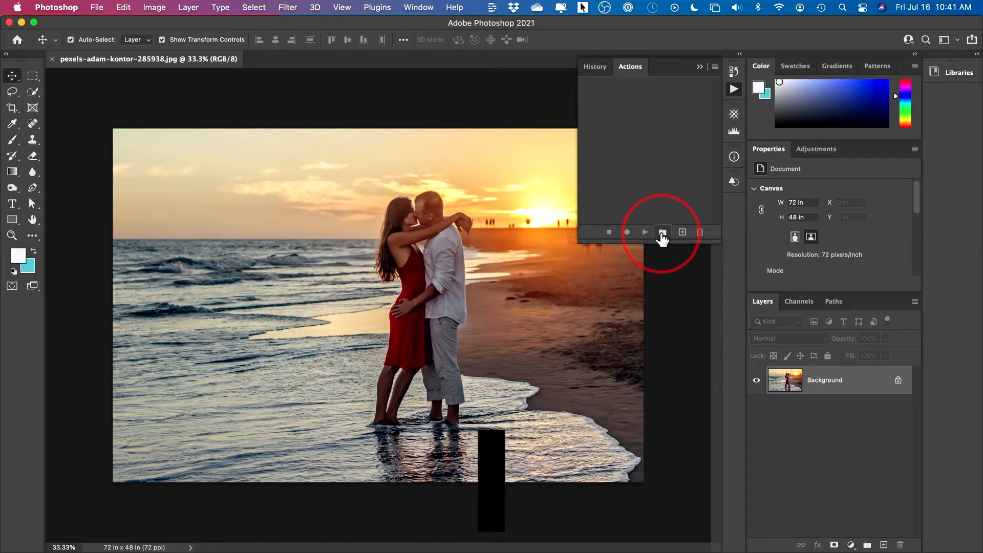
left_click(662, 233)
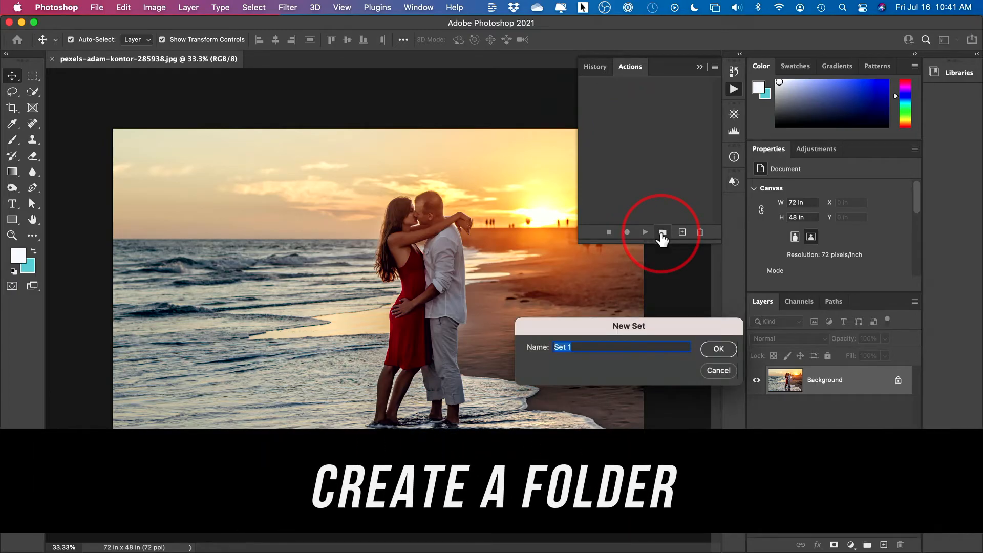
type("Re")
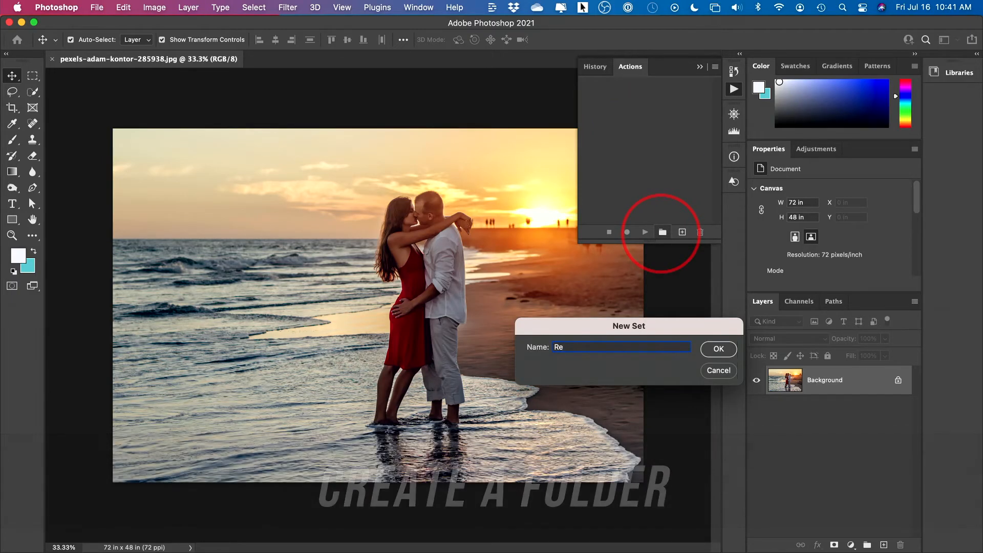
left_click(718, 349)
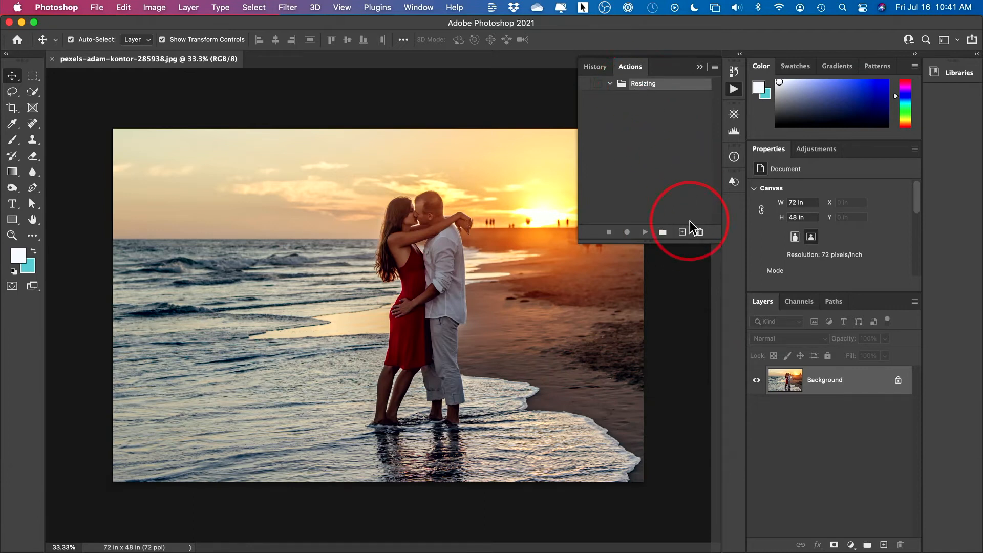
Create a new action named 1000pixel in the Resizing set and begin recording
left_click(682, 233)
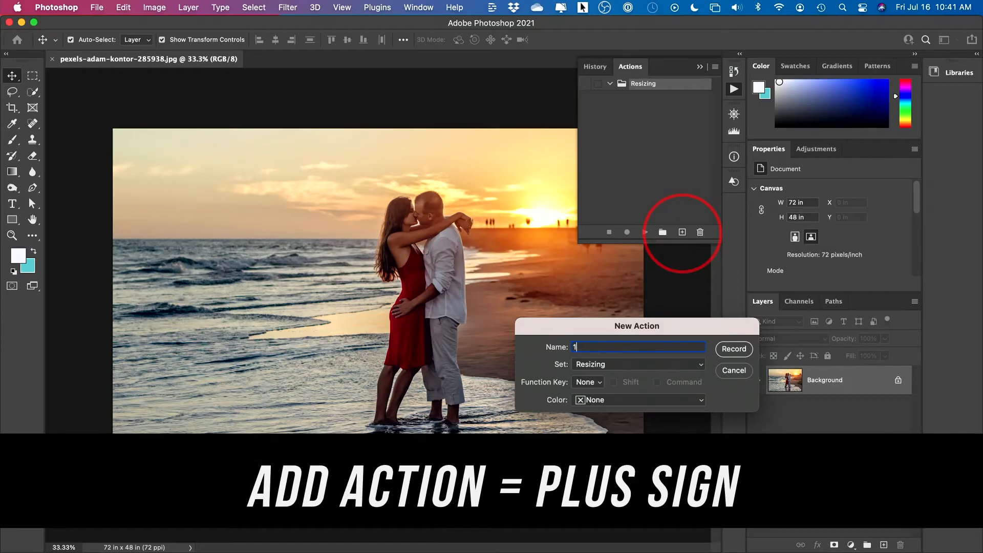
type("1000pixel")
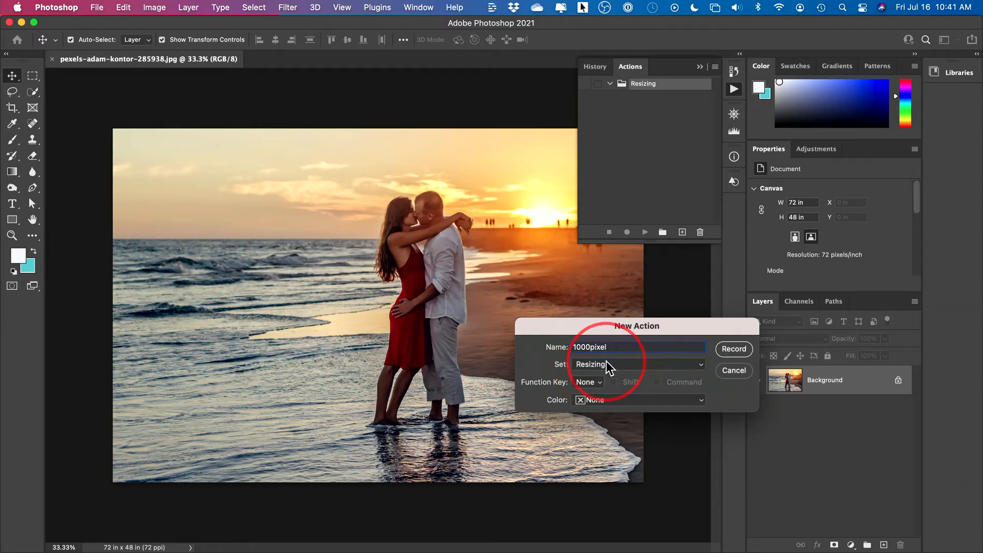
left_click(733, 349)
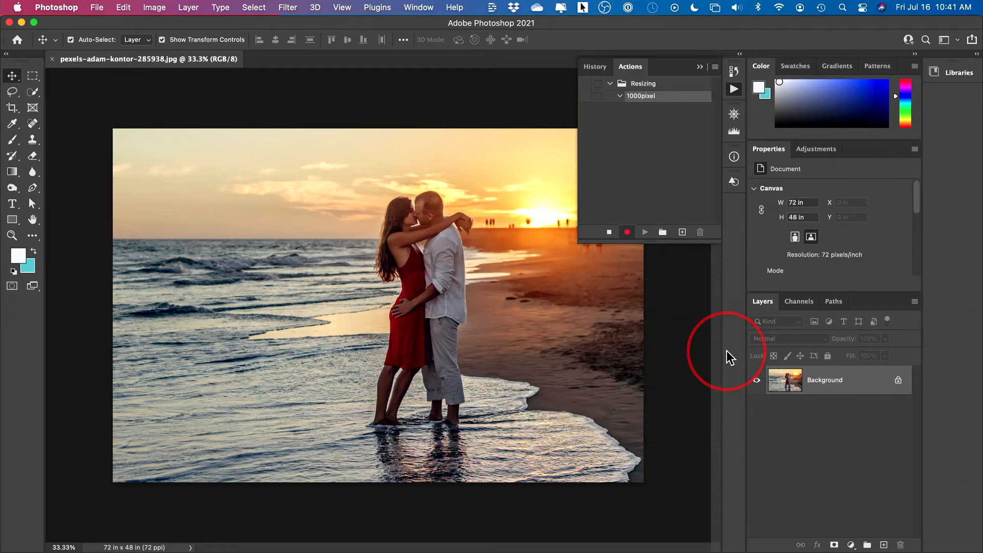
mouse_move(508, 339)
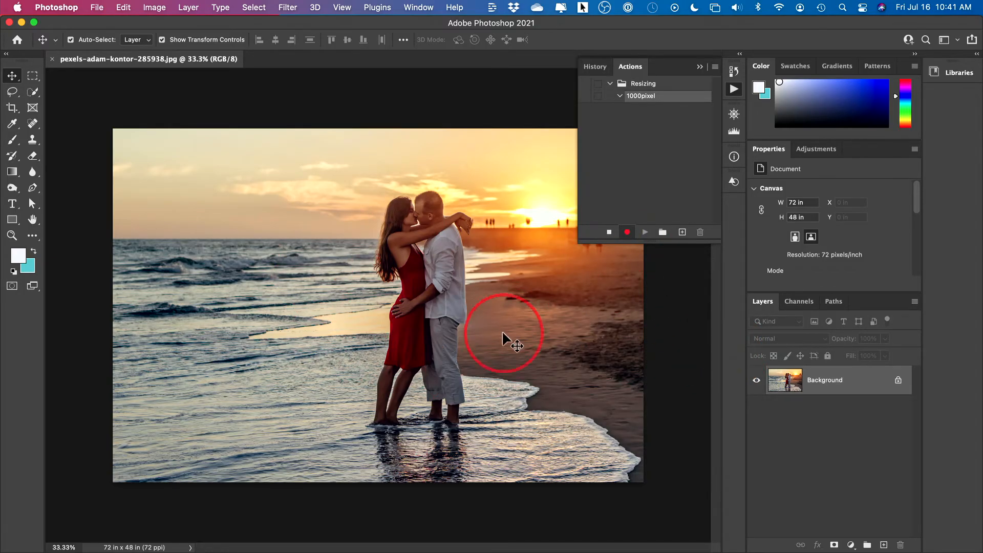
mouse_move(499, 336)
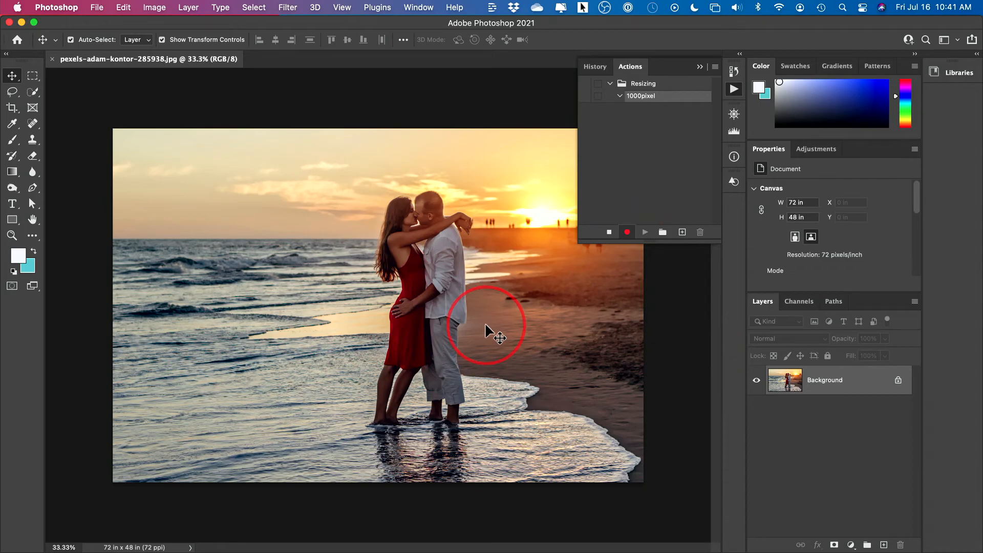
mouse_move(445, 307)
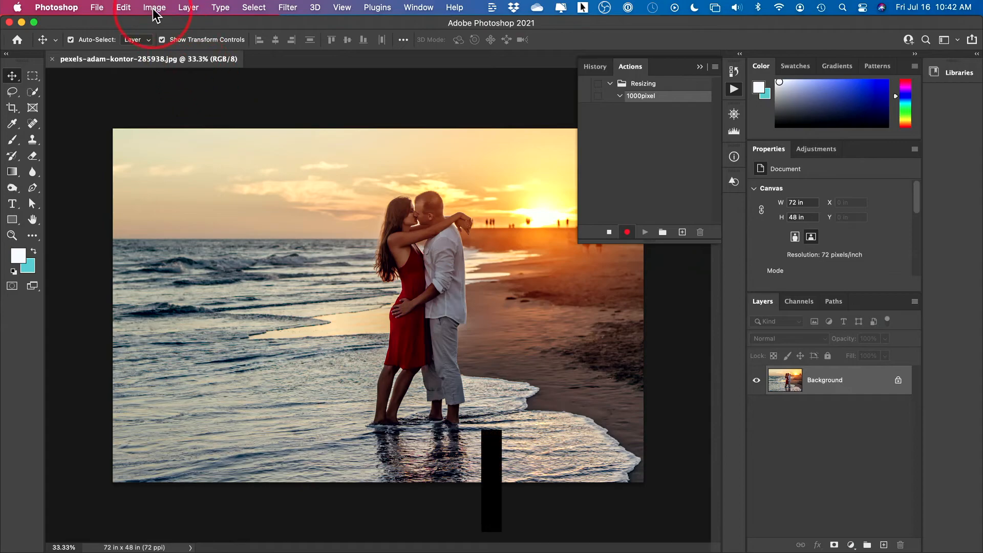
Resize the photo to 1000 px width through Image Size, recording the step
left_click(154, 7)
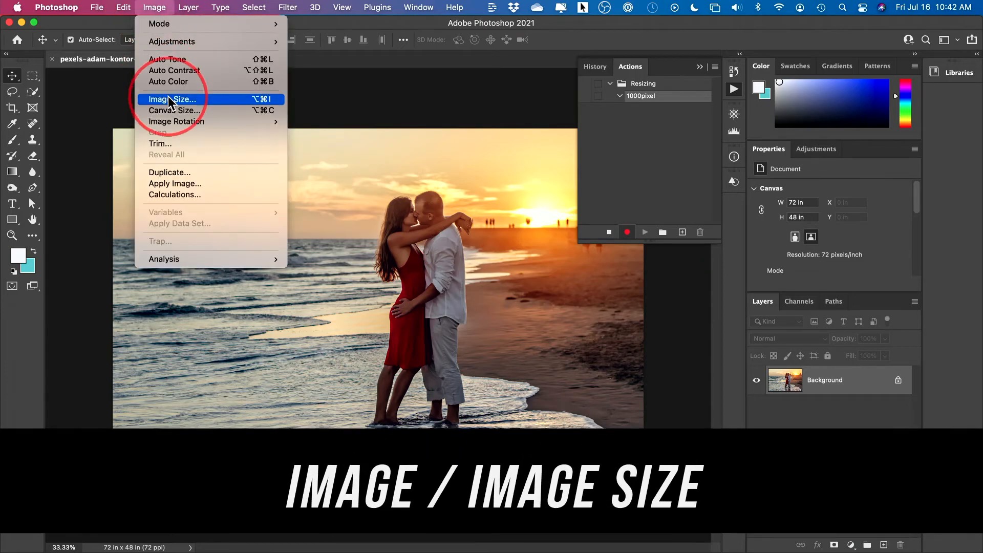
left_click(171, 99)
type("1000")
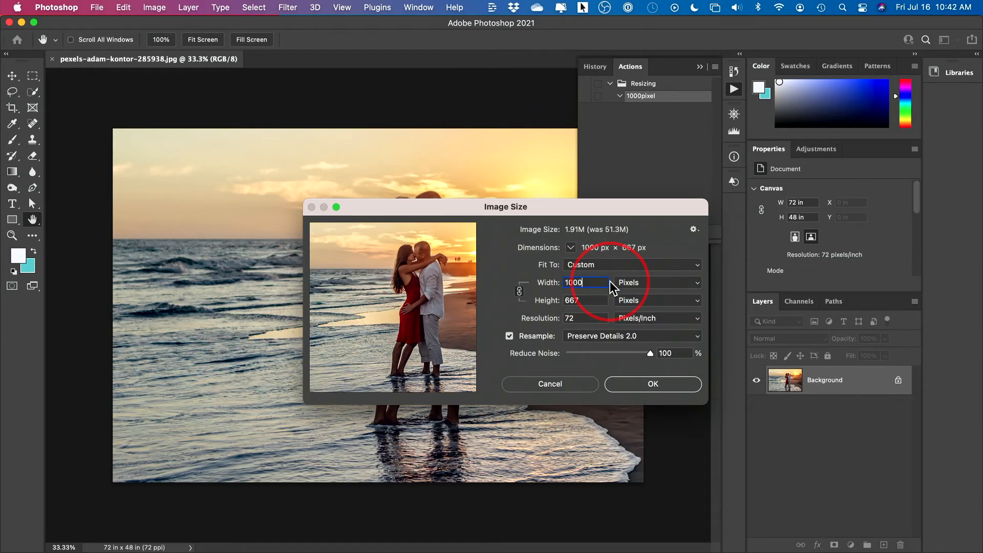
mouse_move(646, 363)
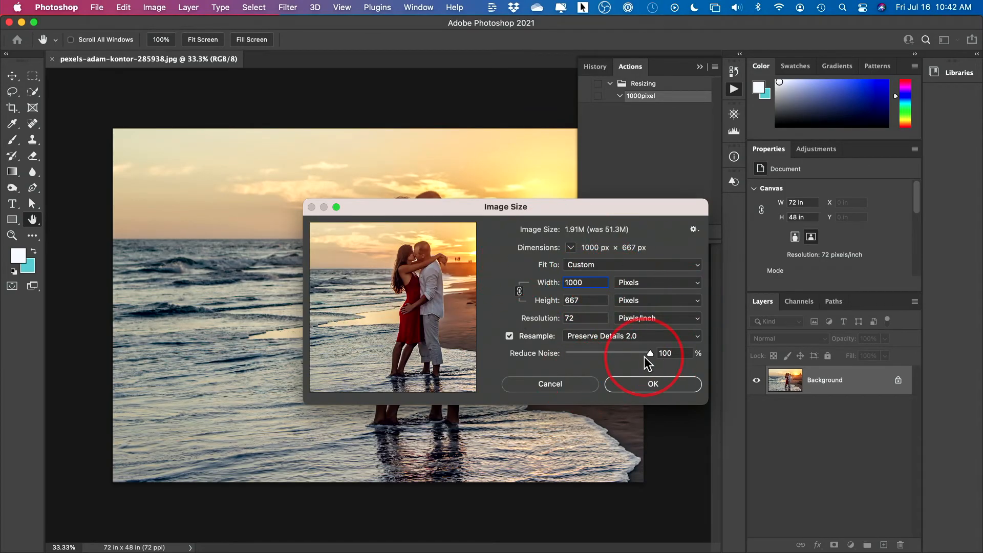
mouse_move(646, 390)
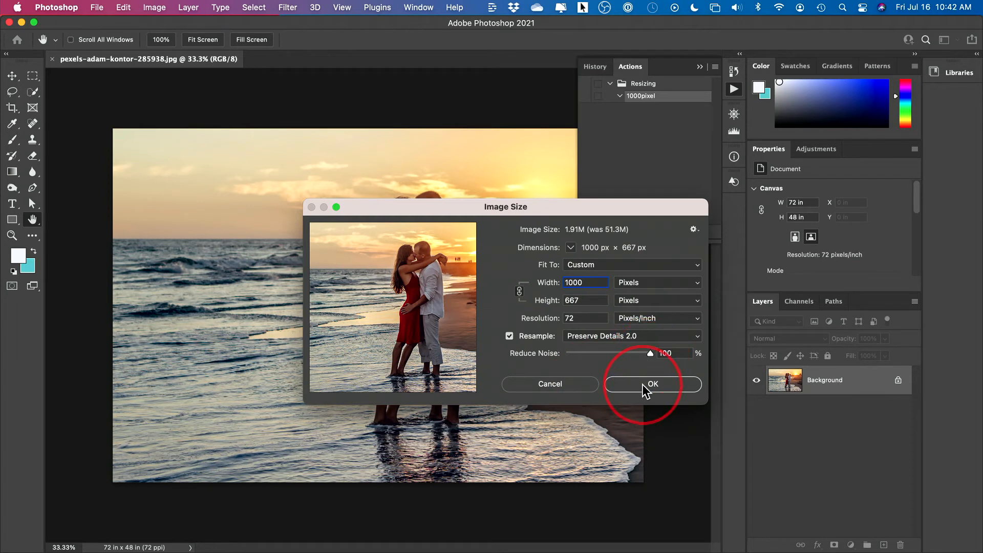
left_click(652, 384)
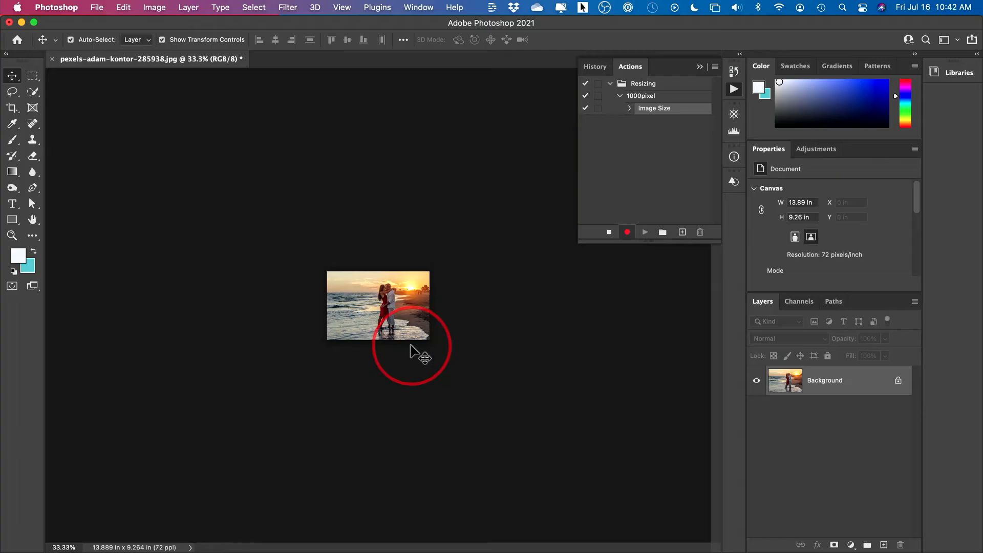
Save the resized photo as a JPEG into the Resized Images folder under Batch Resize-Photoshop
left_click(96, 7)
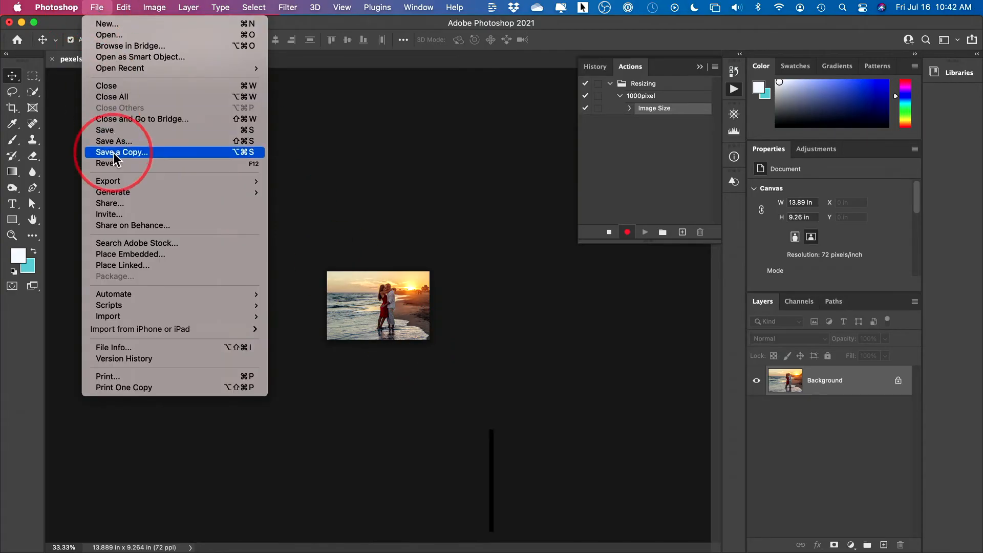
mouse_move(114, 141)
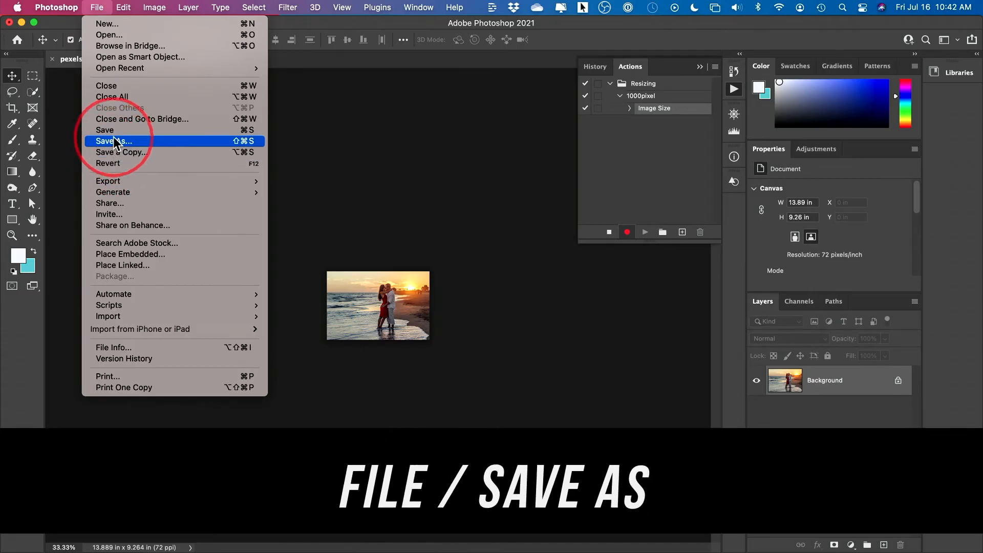
mouse_move(119, 130)
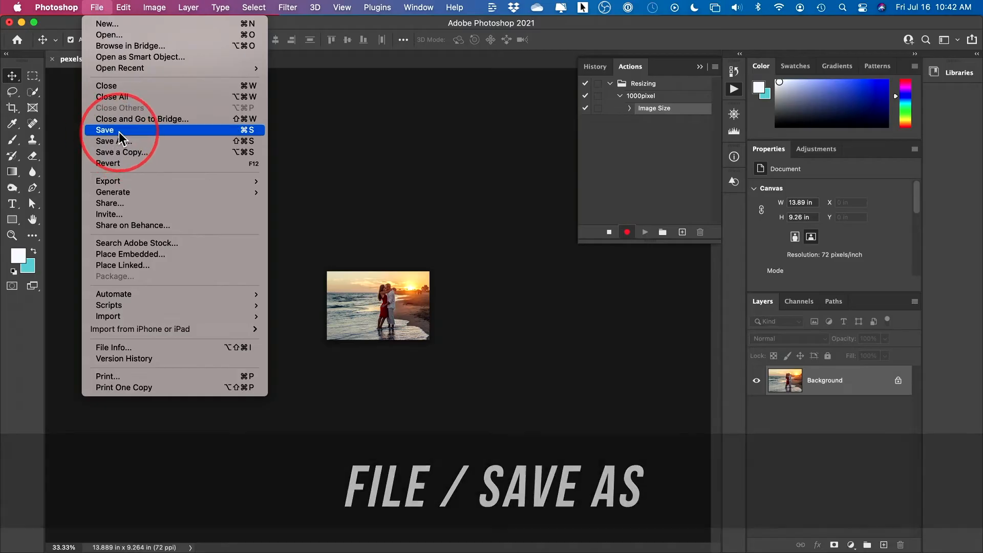
mouse_move(113, 142)
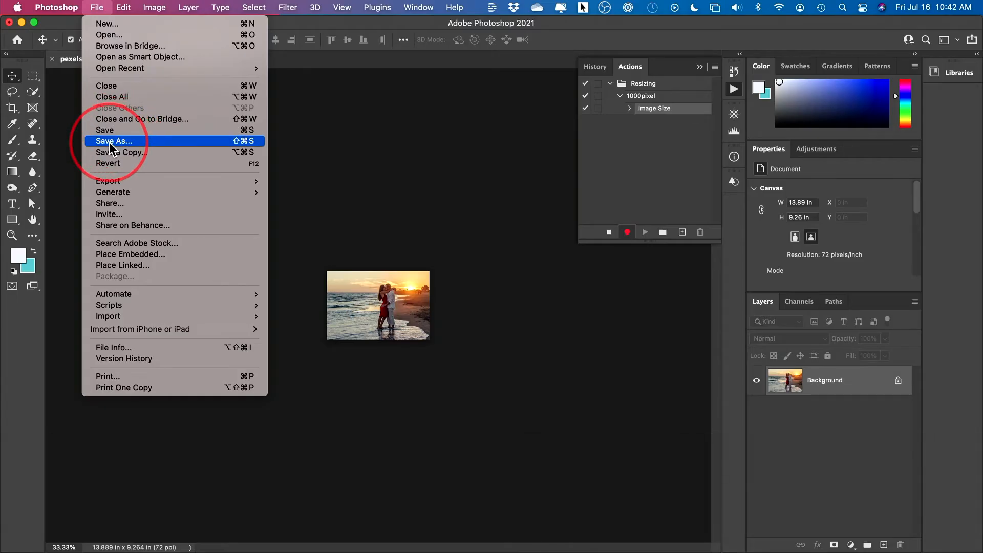
left_click(114, 141)
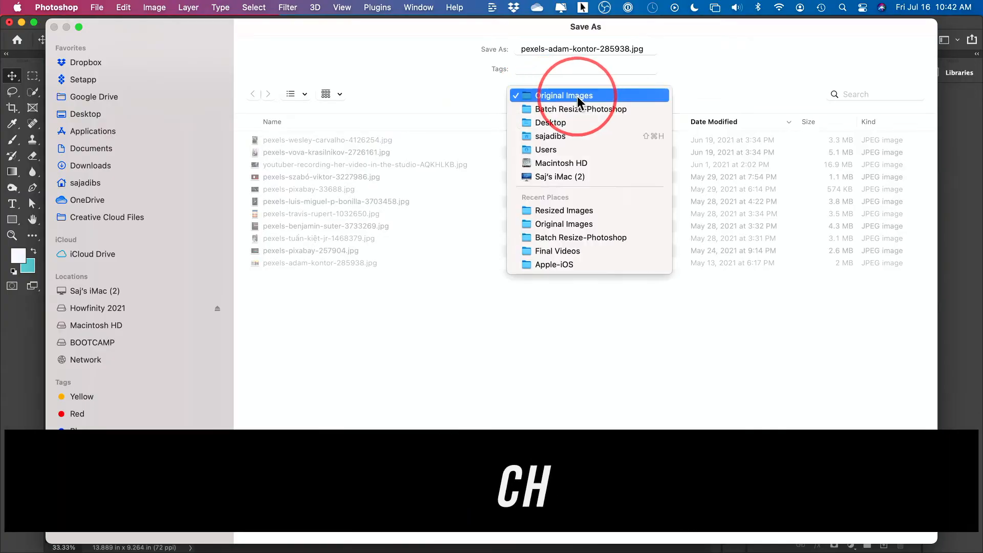
left_click(581, 109)
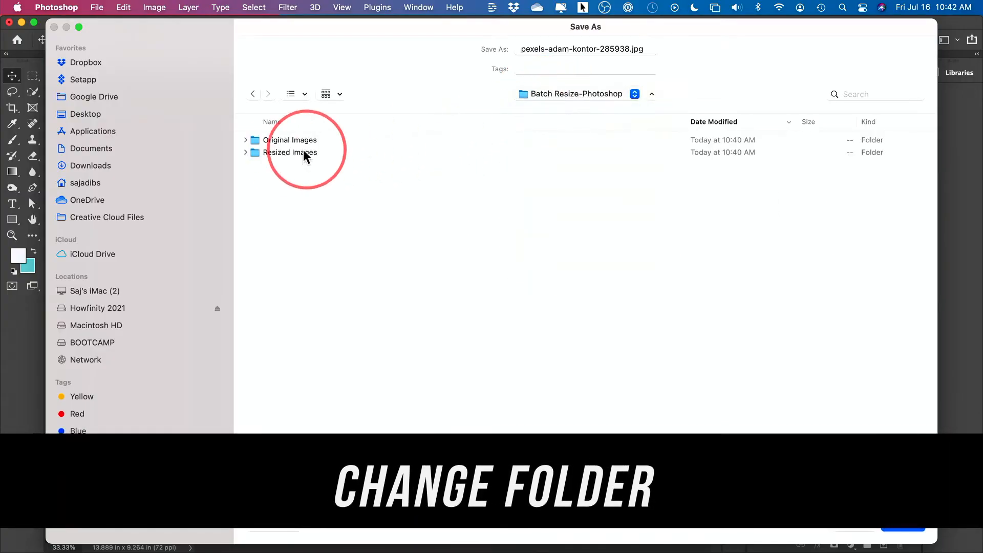
double_click(290, 151)
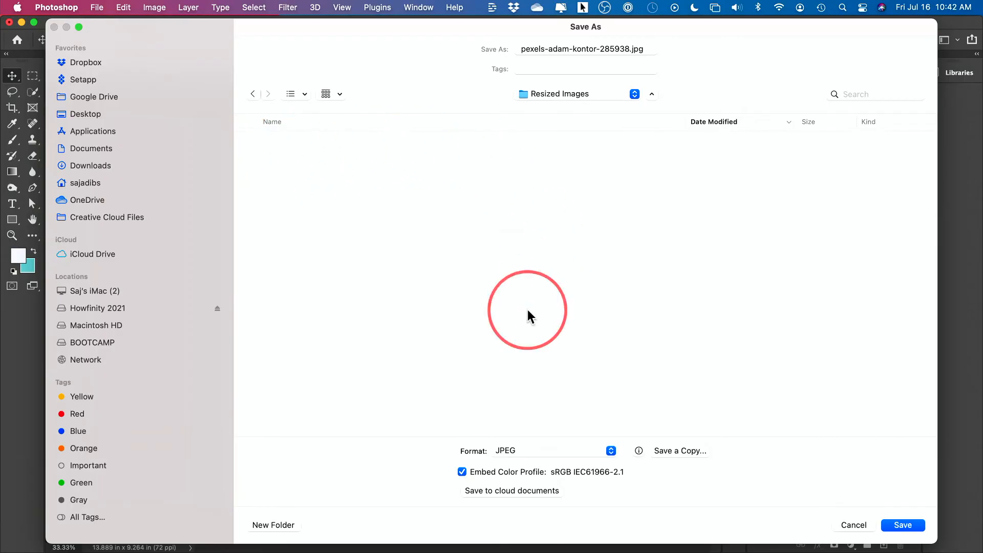
mouse_move(484, 243)
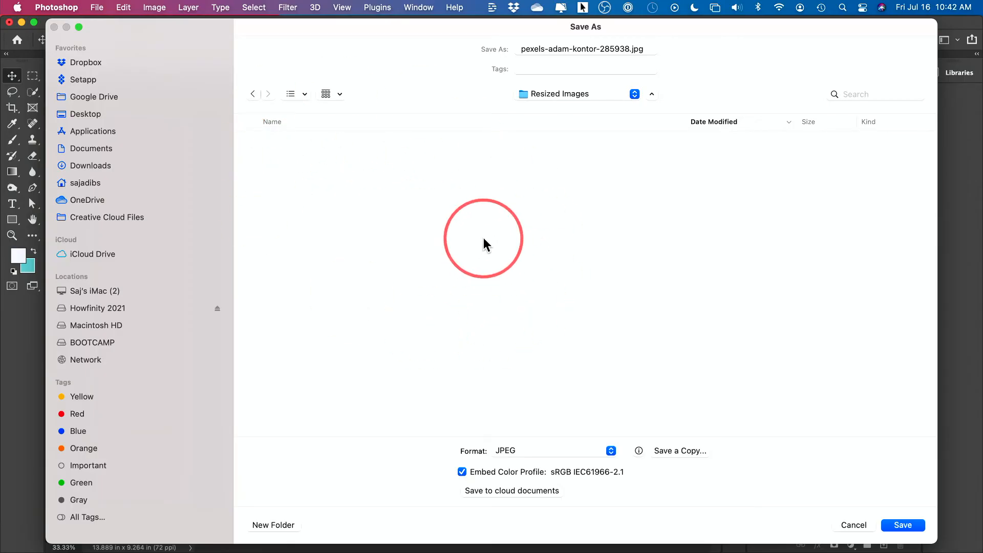
left_click(902, 524)
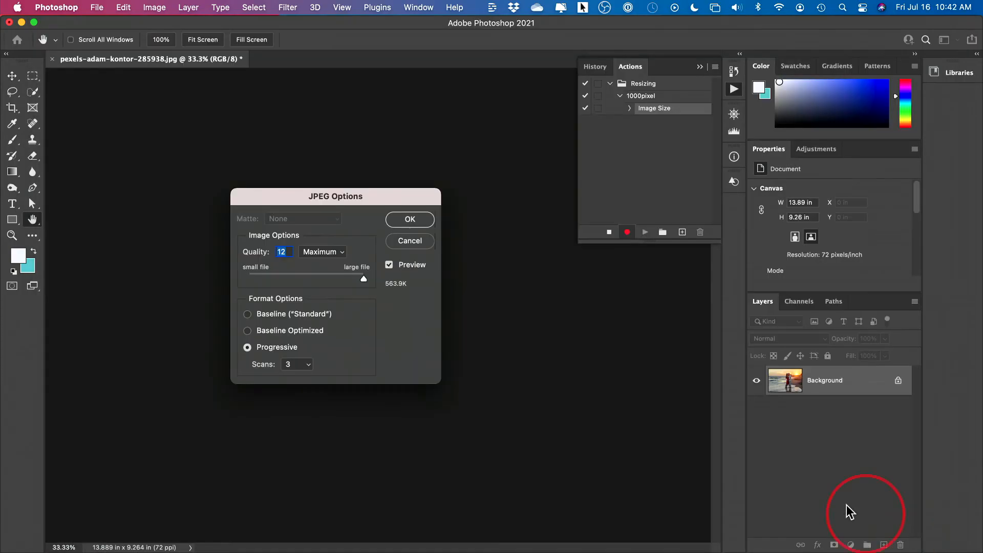
mouse_move(281, 260)
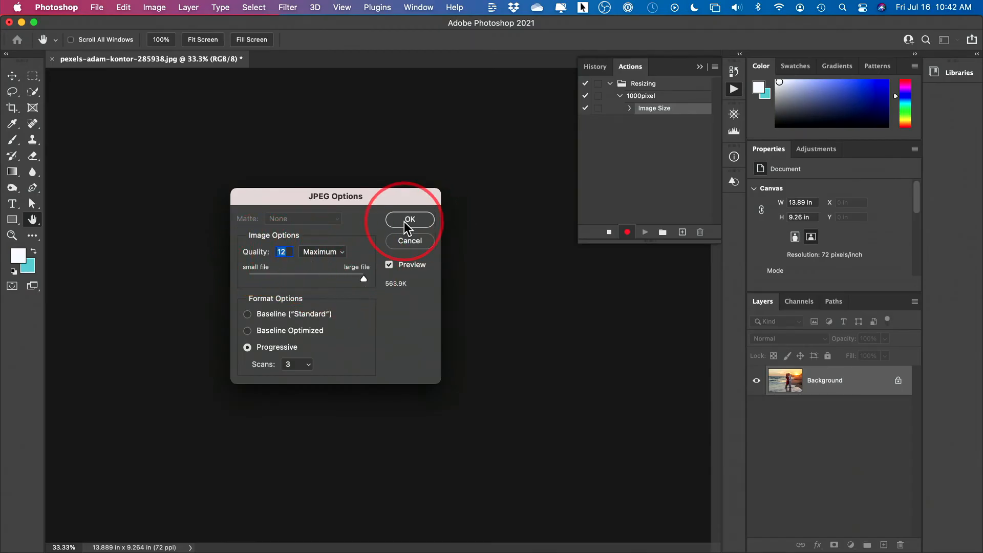
Accept JPEG quality 12 Maximum so a Save step is added to the action
left_click(410, 219)
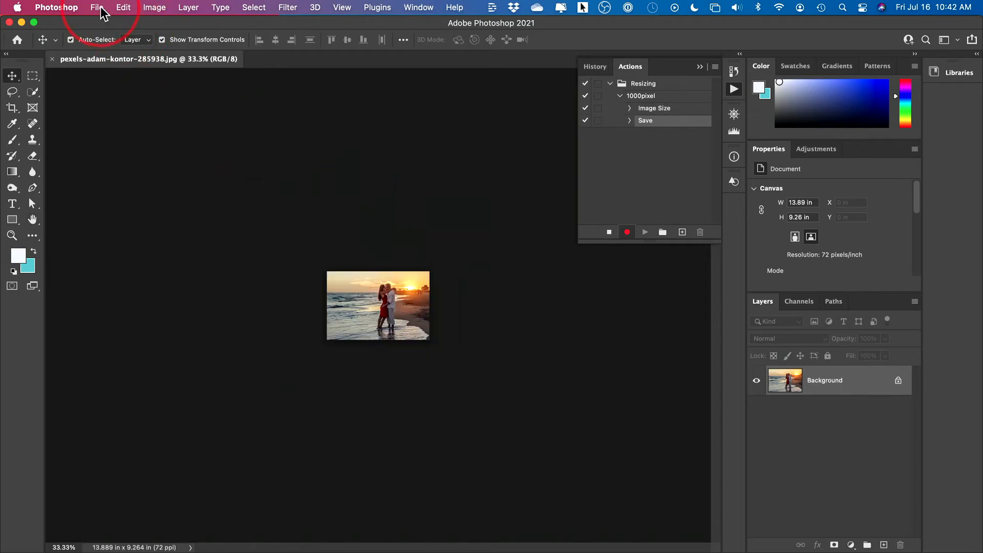
Close the image and stop recording the 1000pixel action, then return to the File menu
left_click(97, 7)
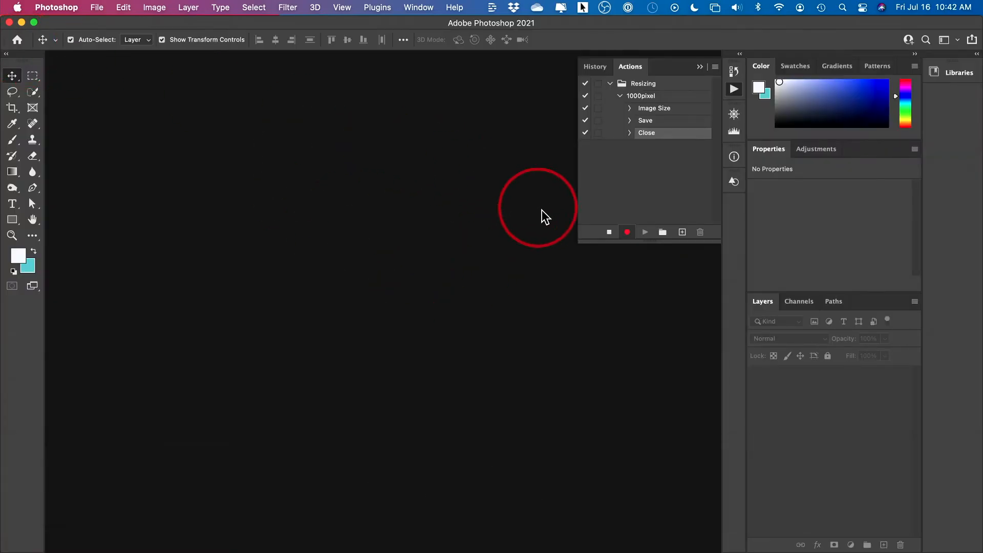
left_click(607, 232)
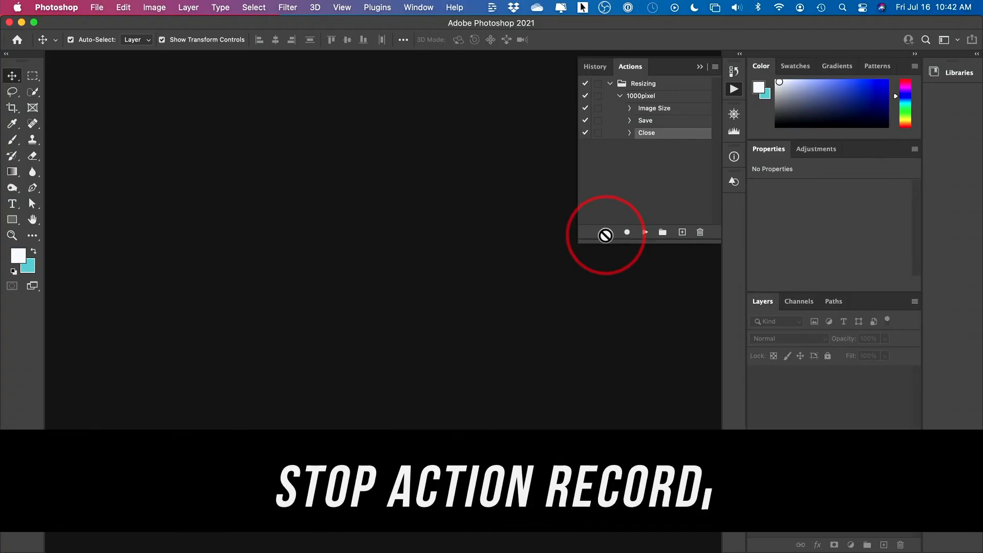
left_click(605, 236)
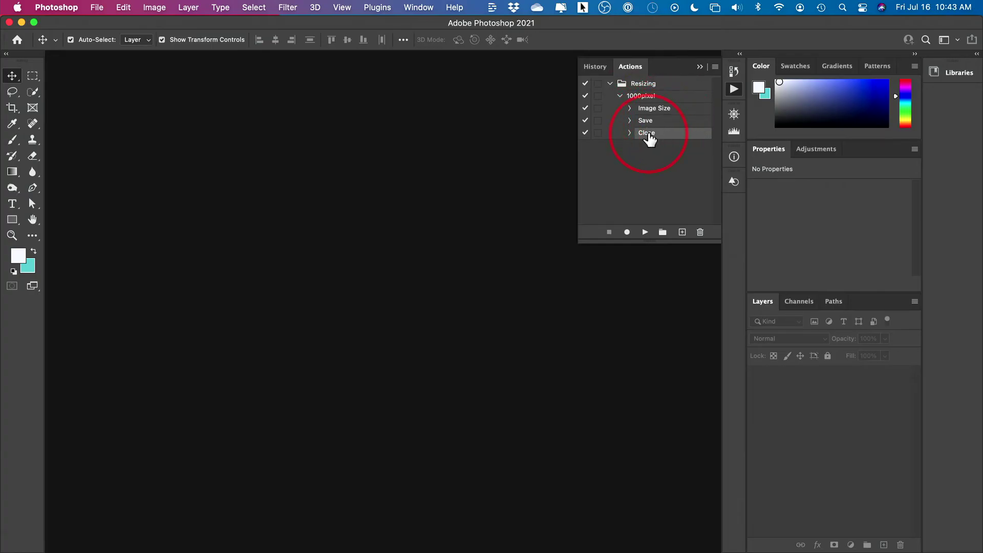
mouse_move(638, 158)
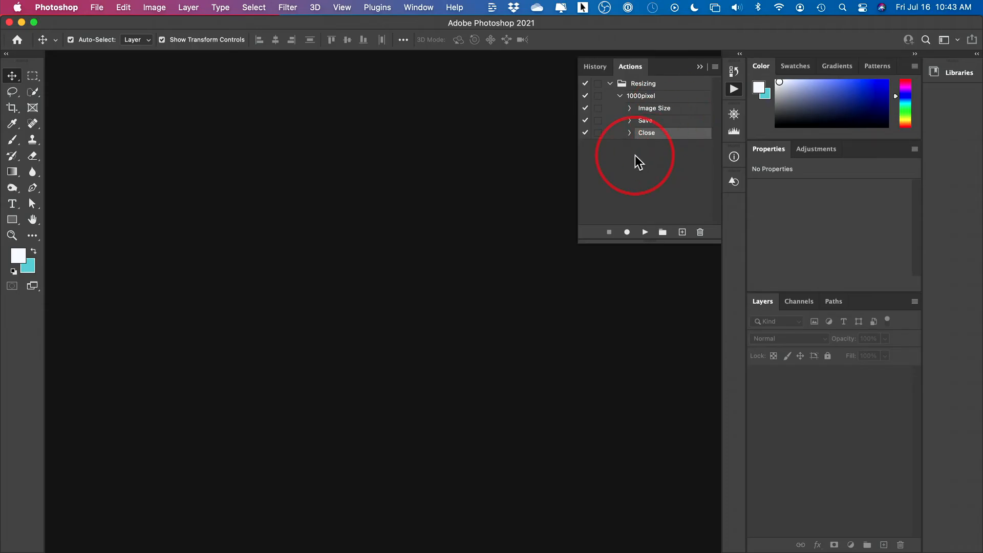
left_click(97, 7)
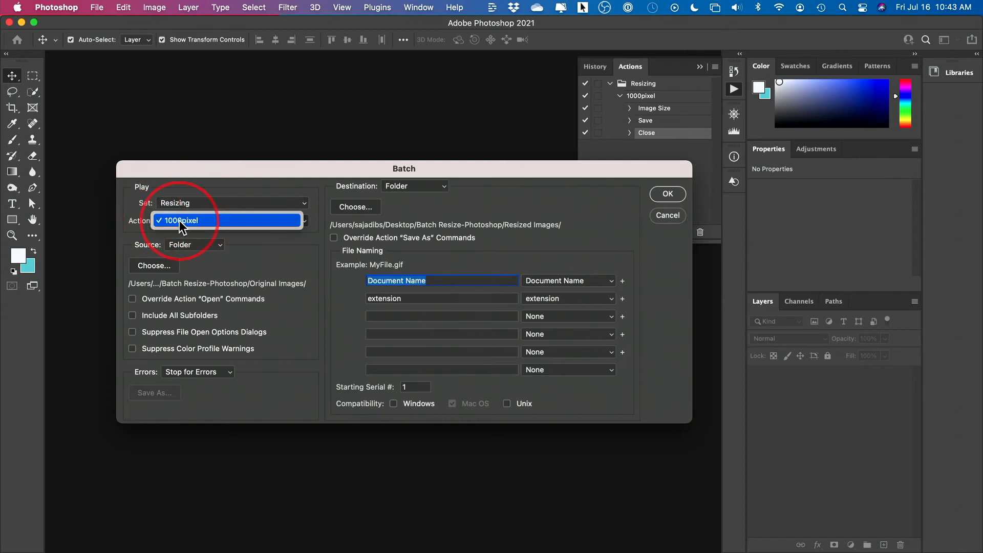
In Batch, select the 1000pixel action and set Original Images as the source folder
left_click(182, 220)
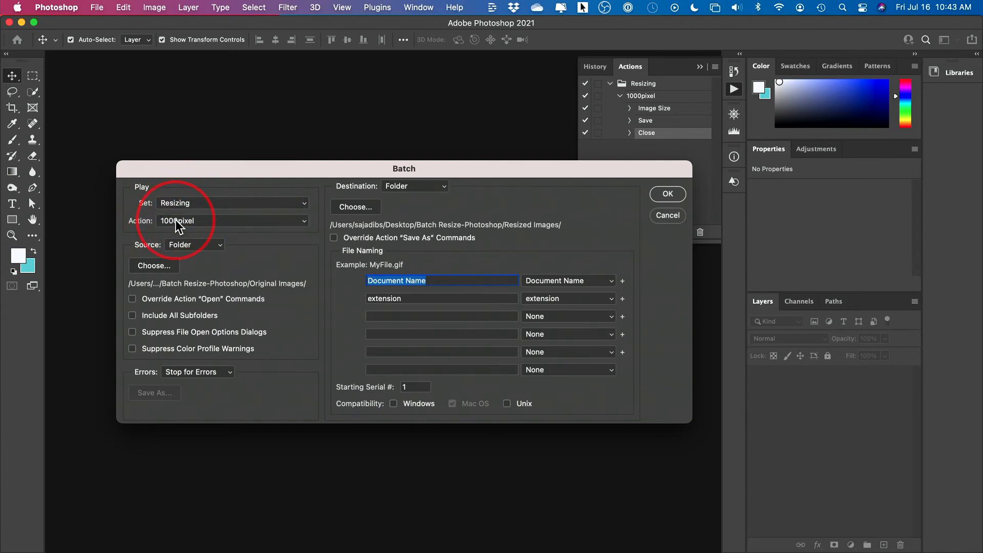
left_click(193, 244)
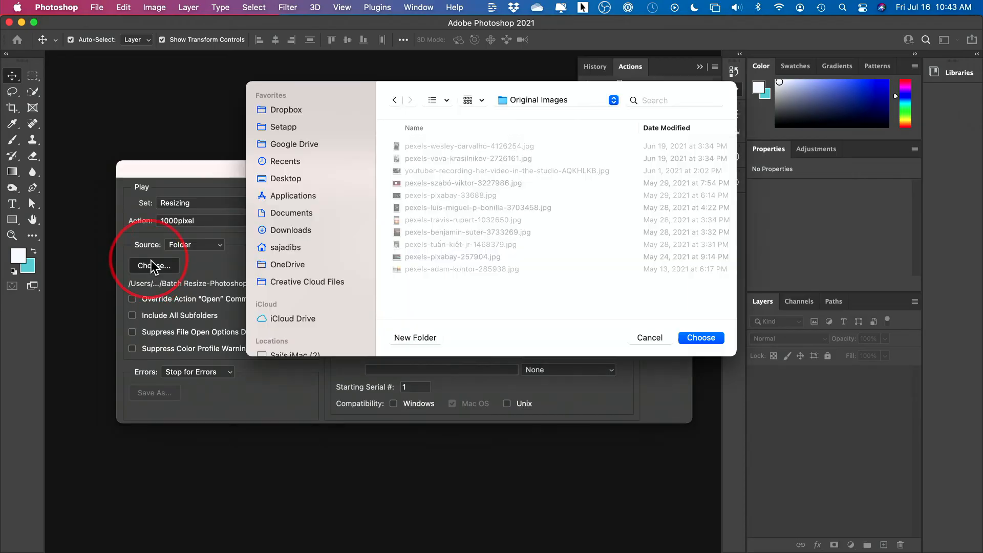
mouse_move(561, 109)
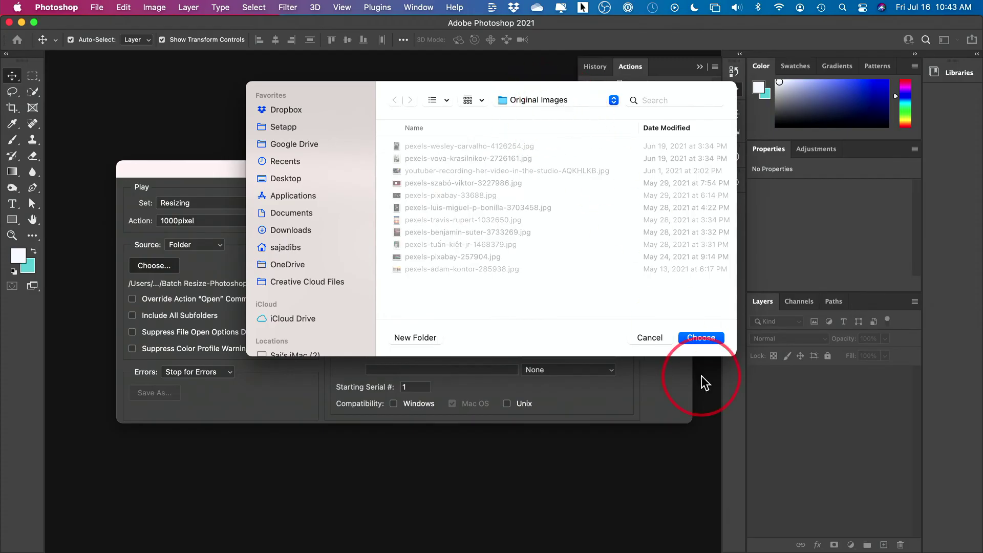
left_click(700, 336)
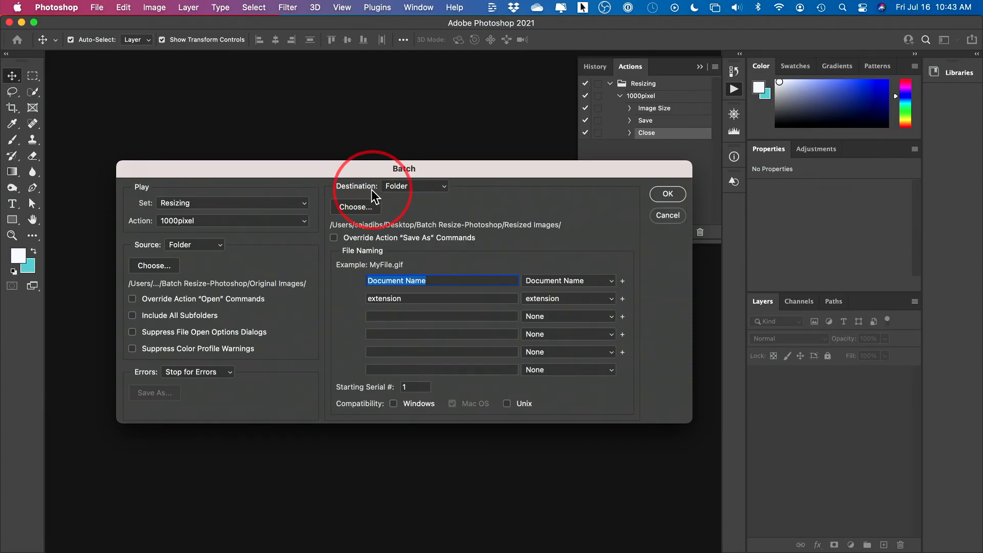
Set the destination to a folder and browse for Resized Images
left_click(414, 185)
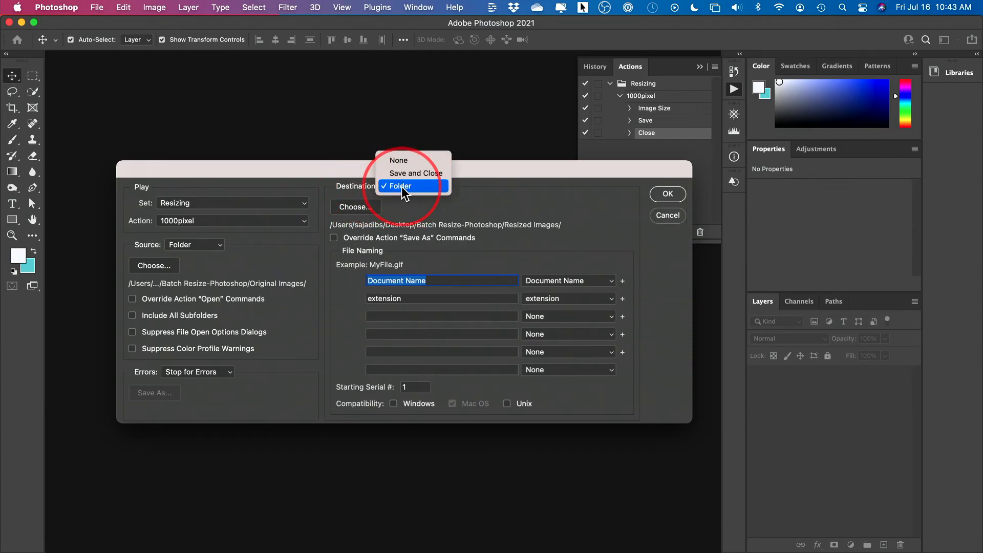
left_click(398, 186)
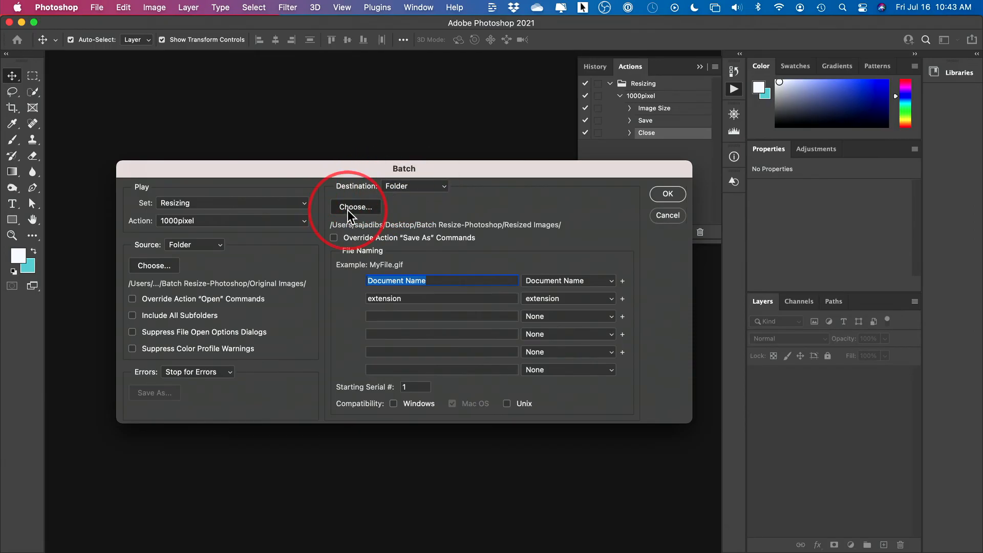
left_click(355, 207)
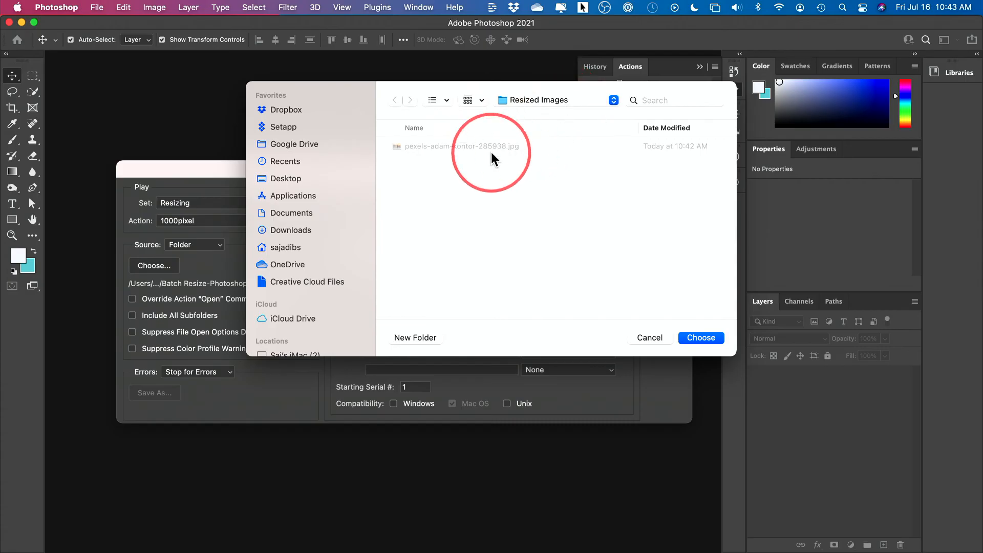
mouse_move(476, 158)
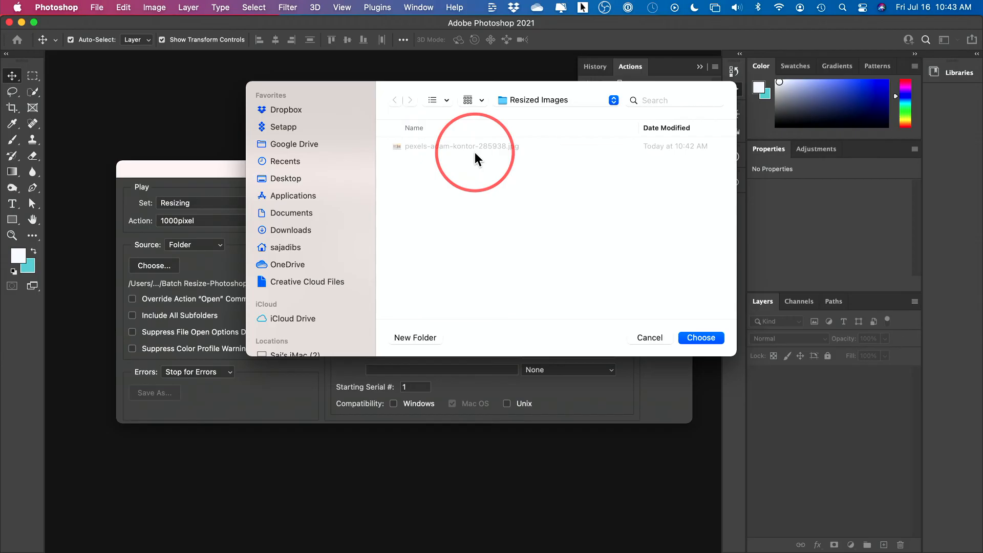
mouse_move(513, 196)
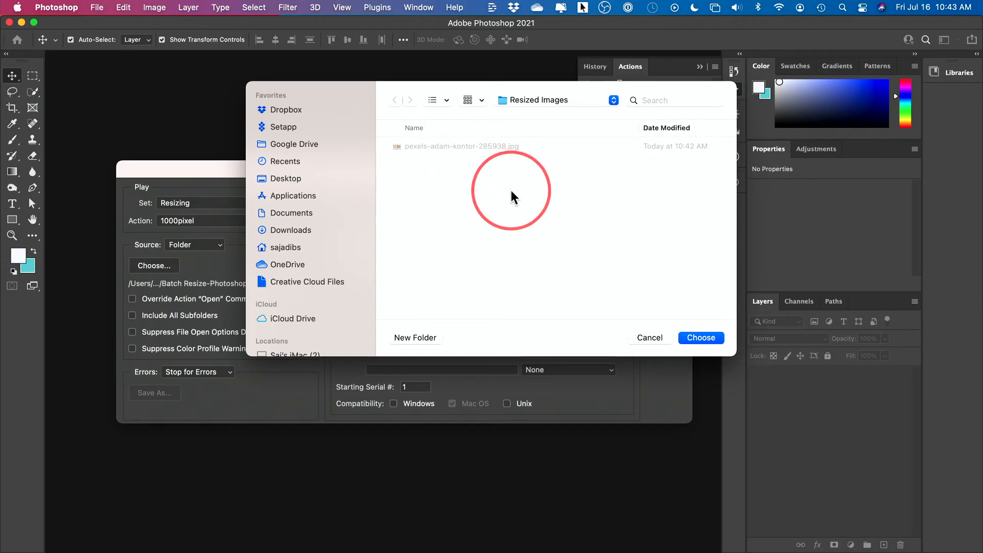
Confirm Resized Images as destination, run the batch and view the filled folder in Finder
left_click(700, 337)
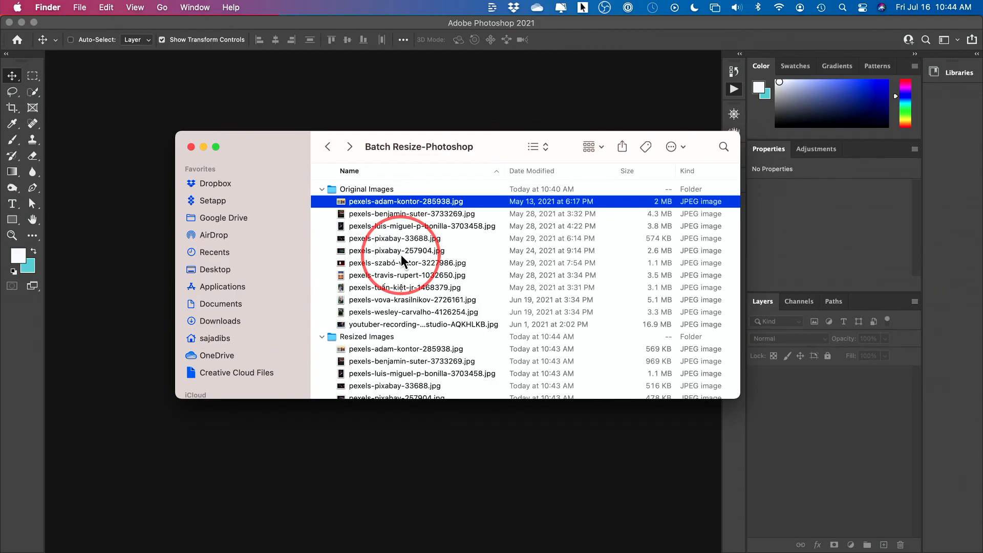
mouse_move(368, 273)
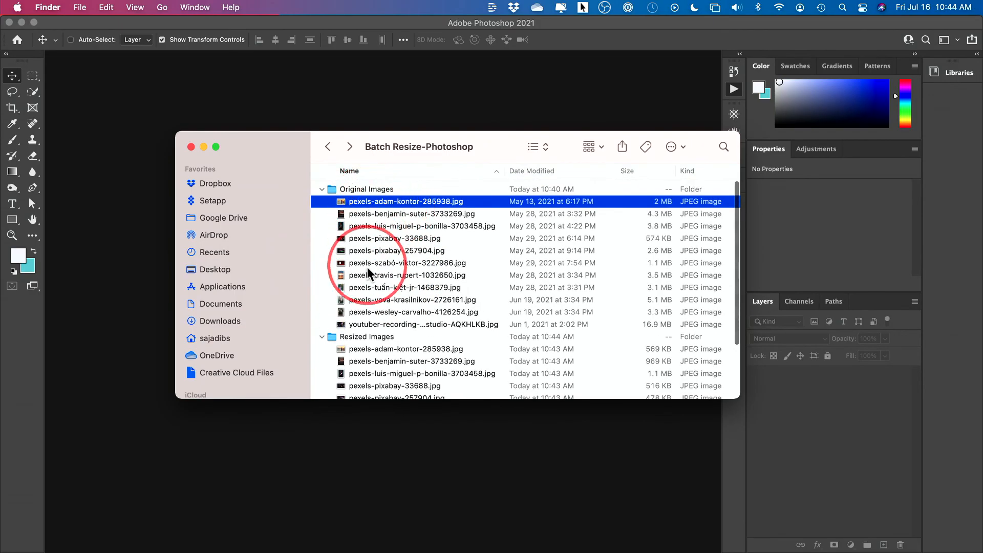
scroll("down", 3)
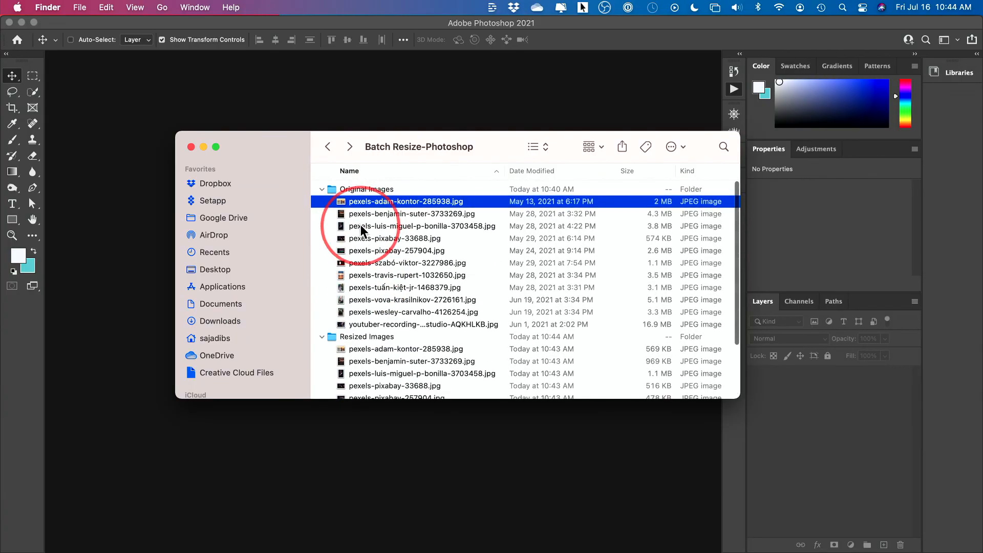
Compare Get Info details: original 3563×4454 at 4.3 MB versus resized copy 1000×1250 at 969 KB
left_click(412, 213)
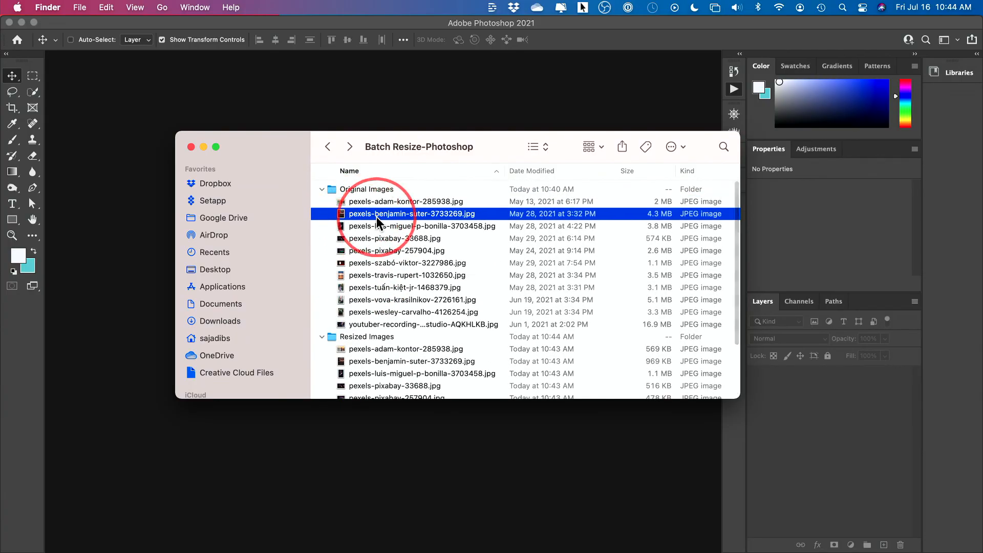
key("cmd+i")
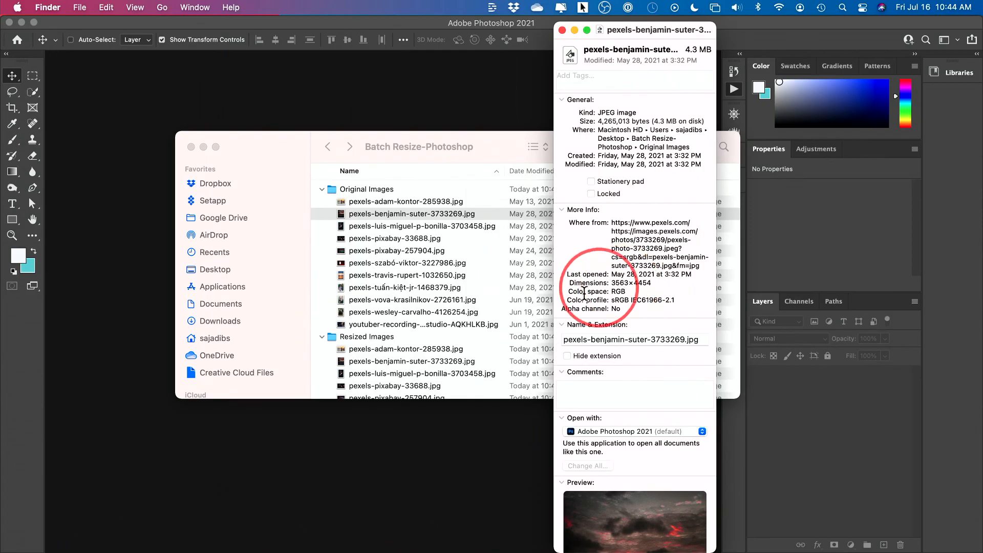
left_click(410, 361)
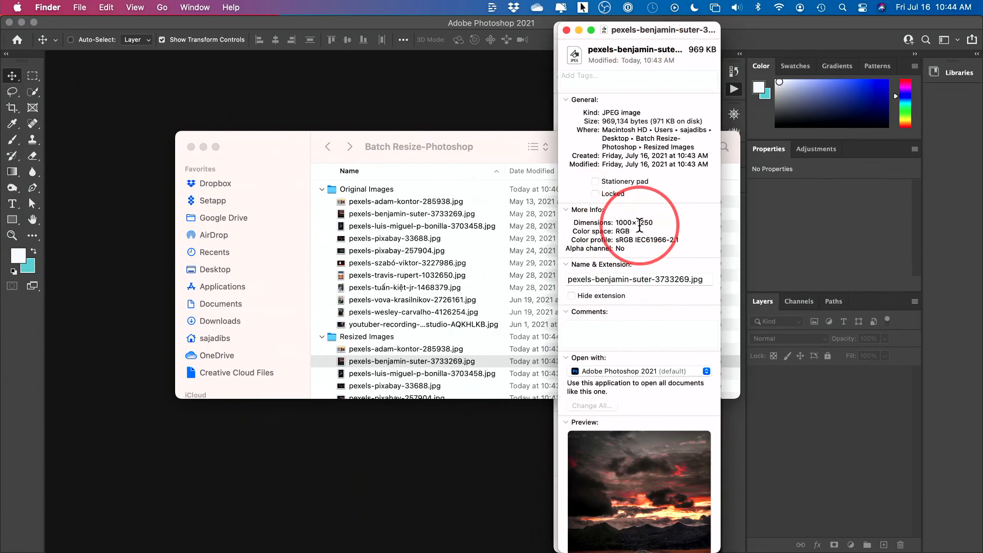
scroll("down", 3)
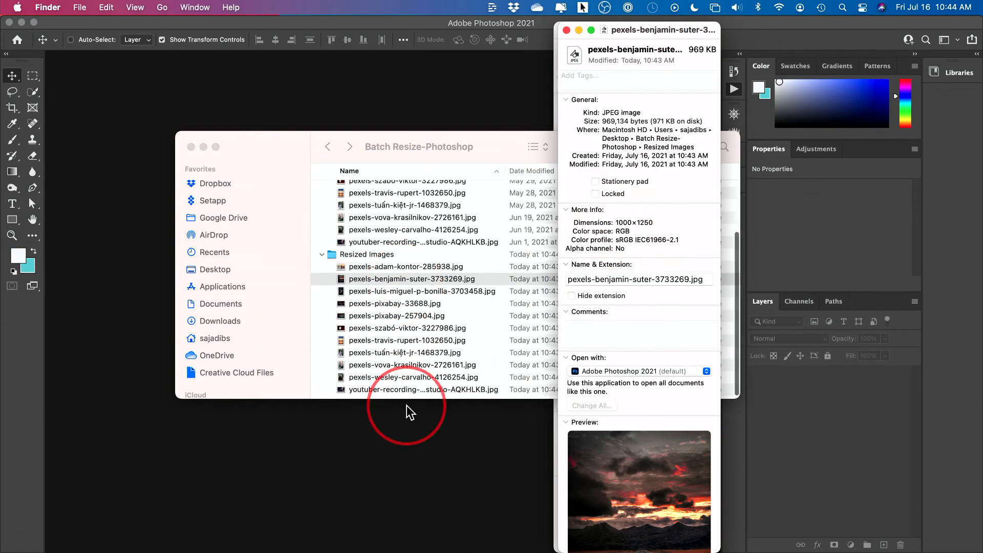